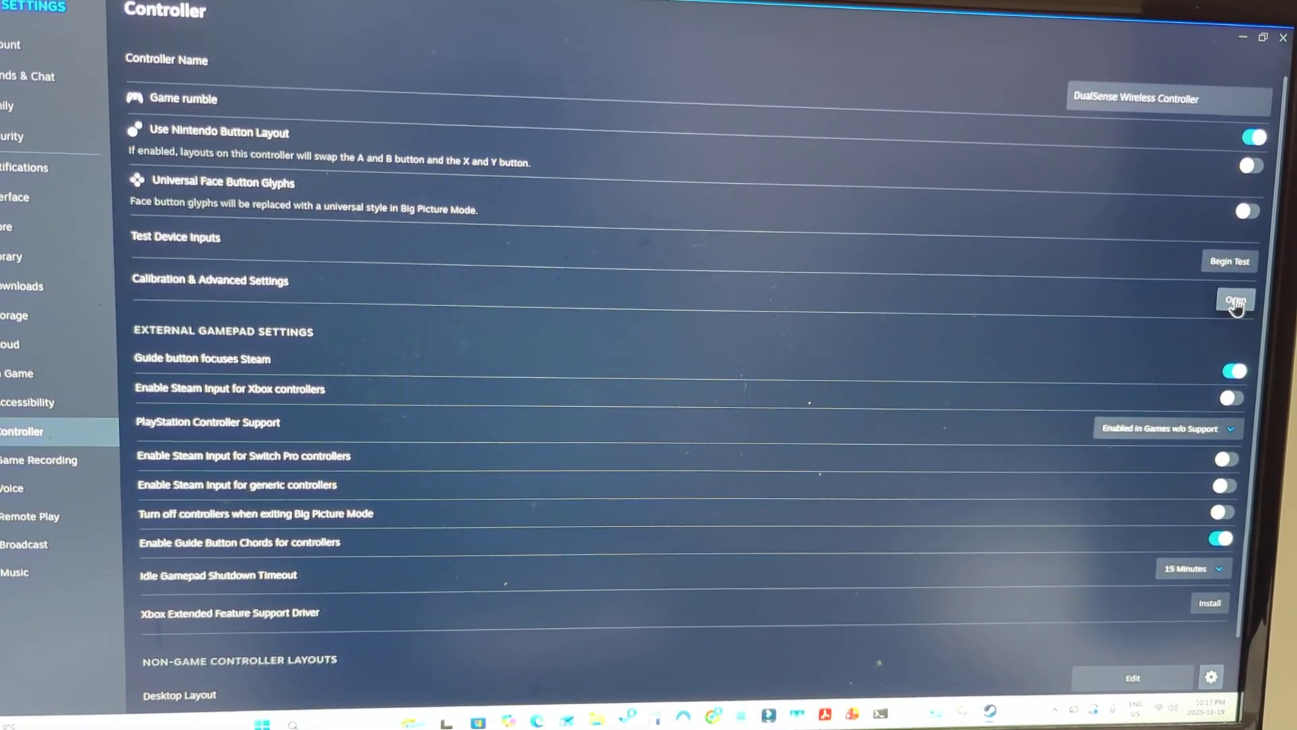
Step: Bring up Calibration & Advanced Settings for the DualSense Wireless Controller
click(1236, 300)
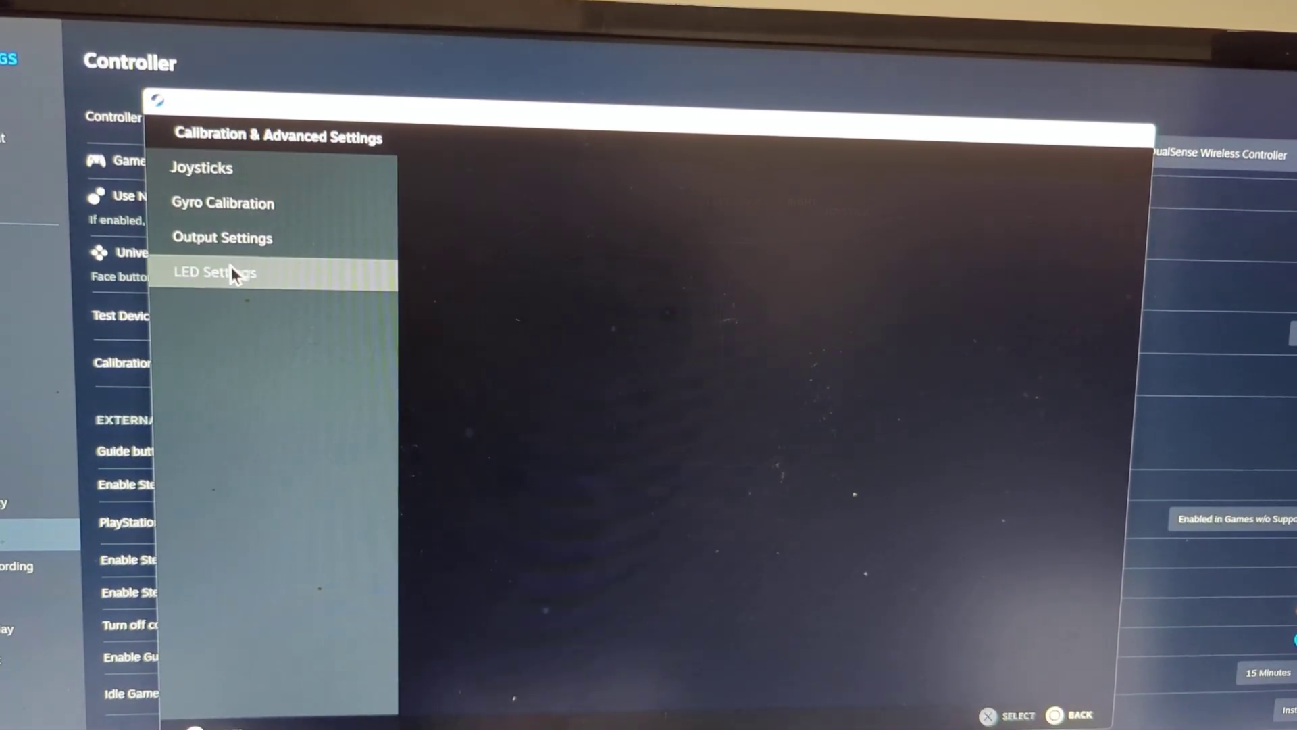
Step: In LED Settings, move the LED Color hue from red at 0° to green at 136°
click(215, 273)
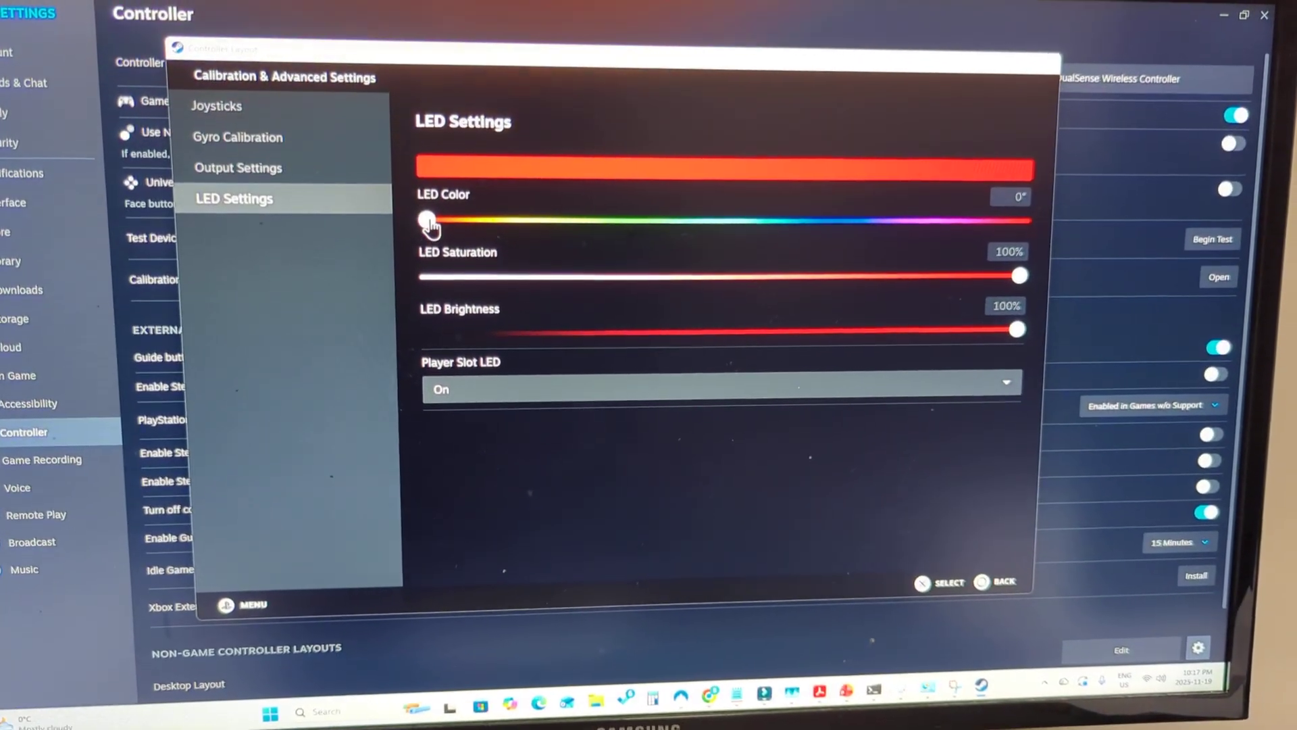
drag(428, 229, 666, 230)
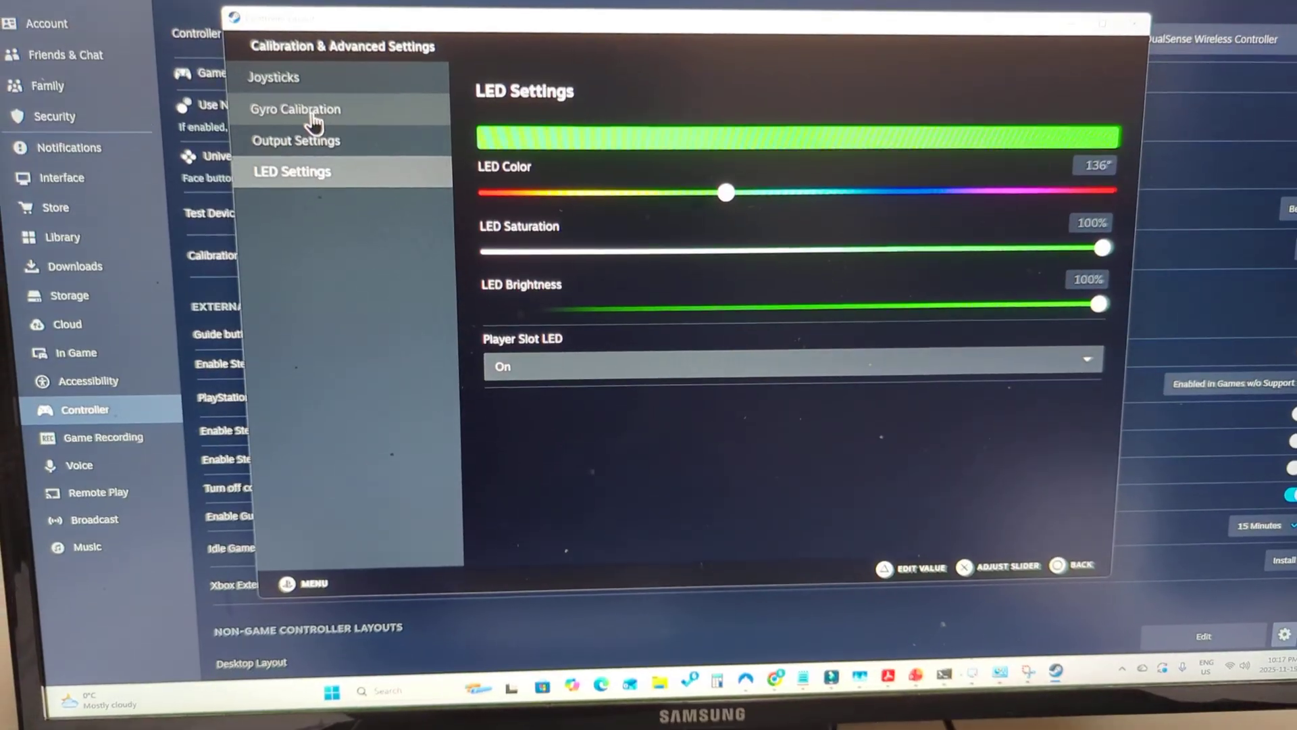
click(295, 109)
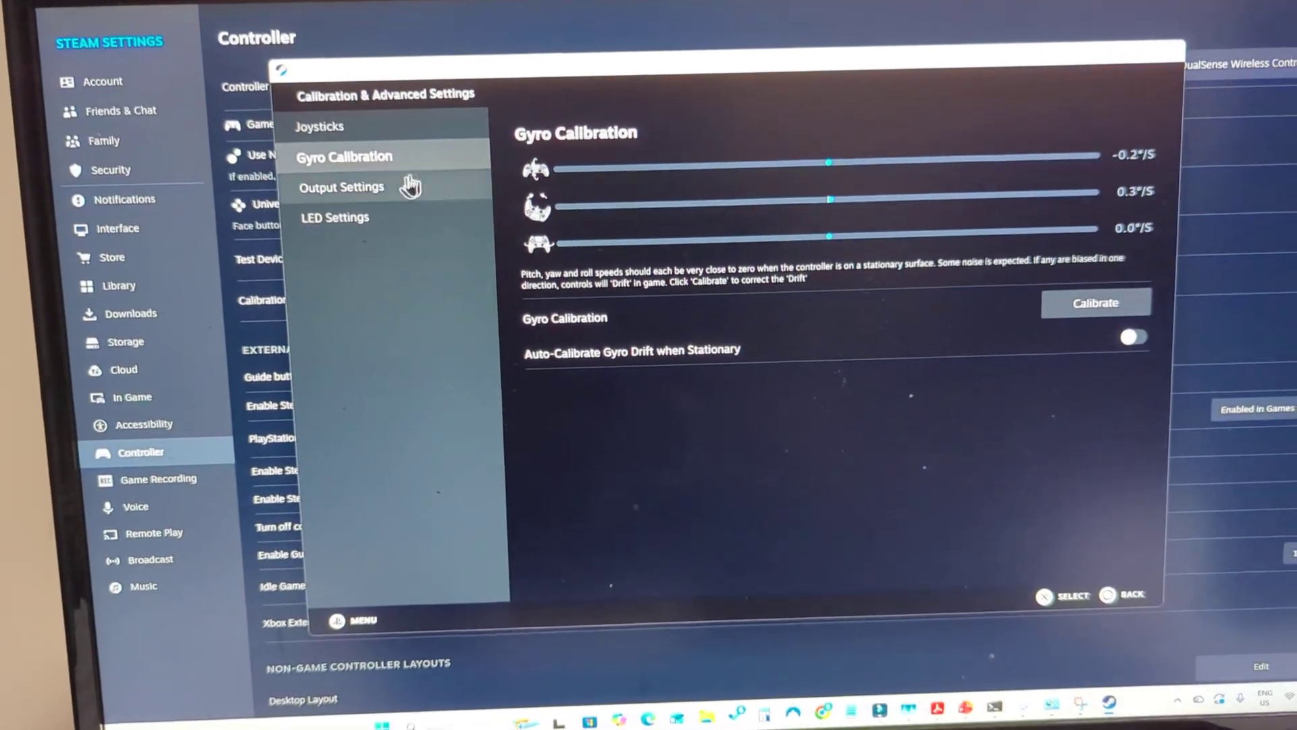
click(335, 216)
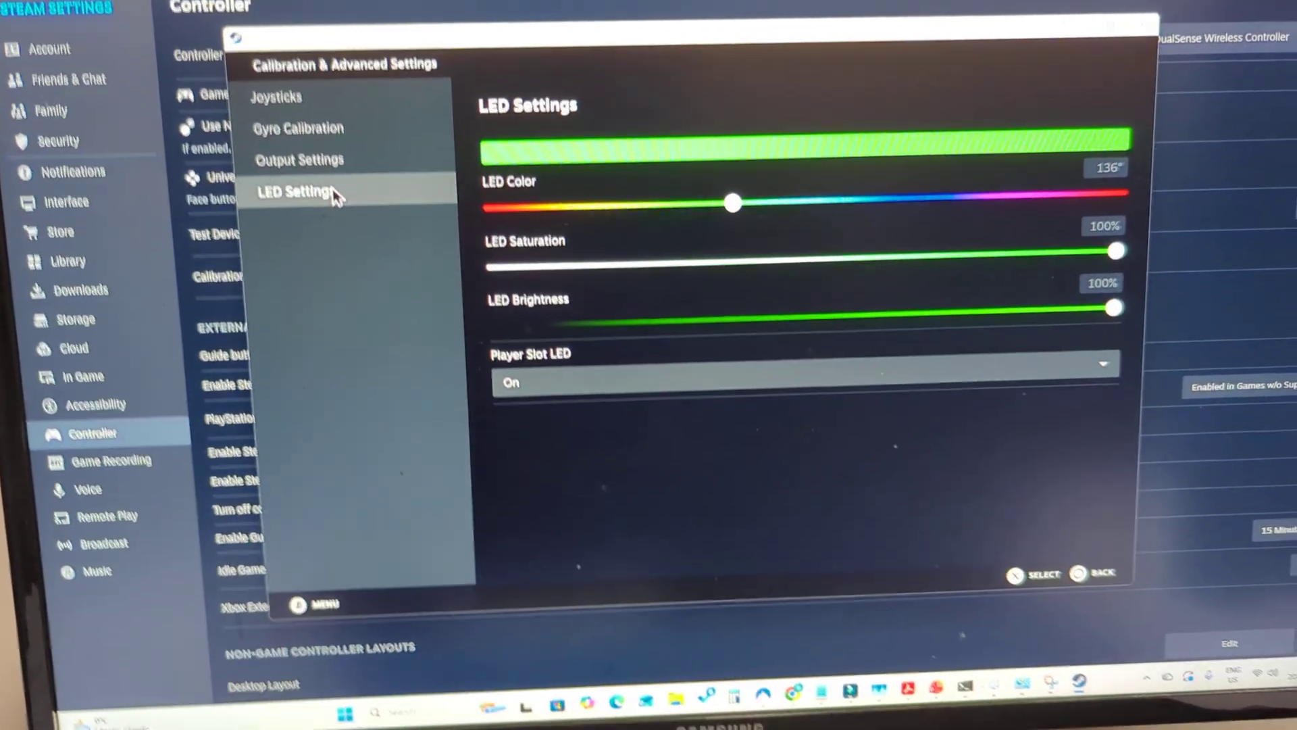